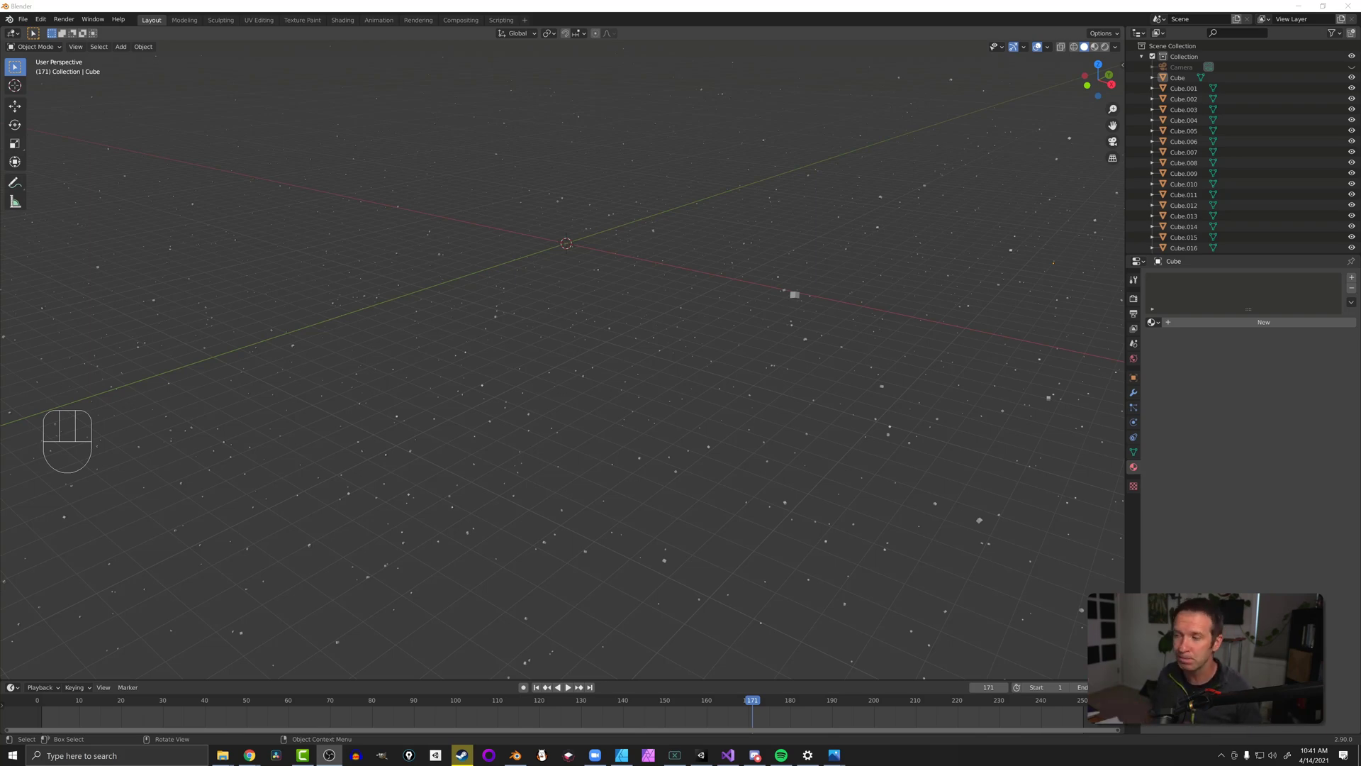
- Assign the existing yellowish Star 1 emission material (strength 2.5) to the star cubes
left_click(1152, 323)
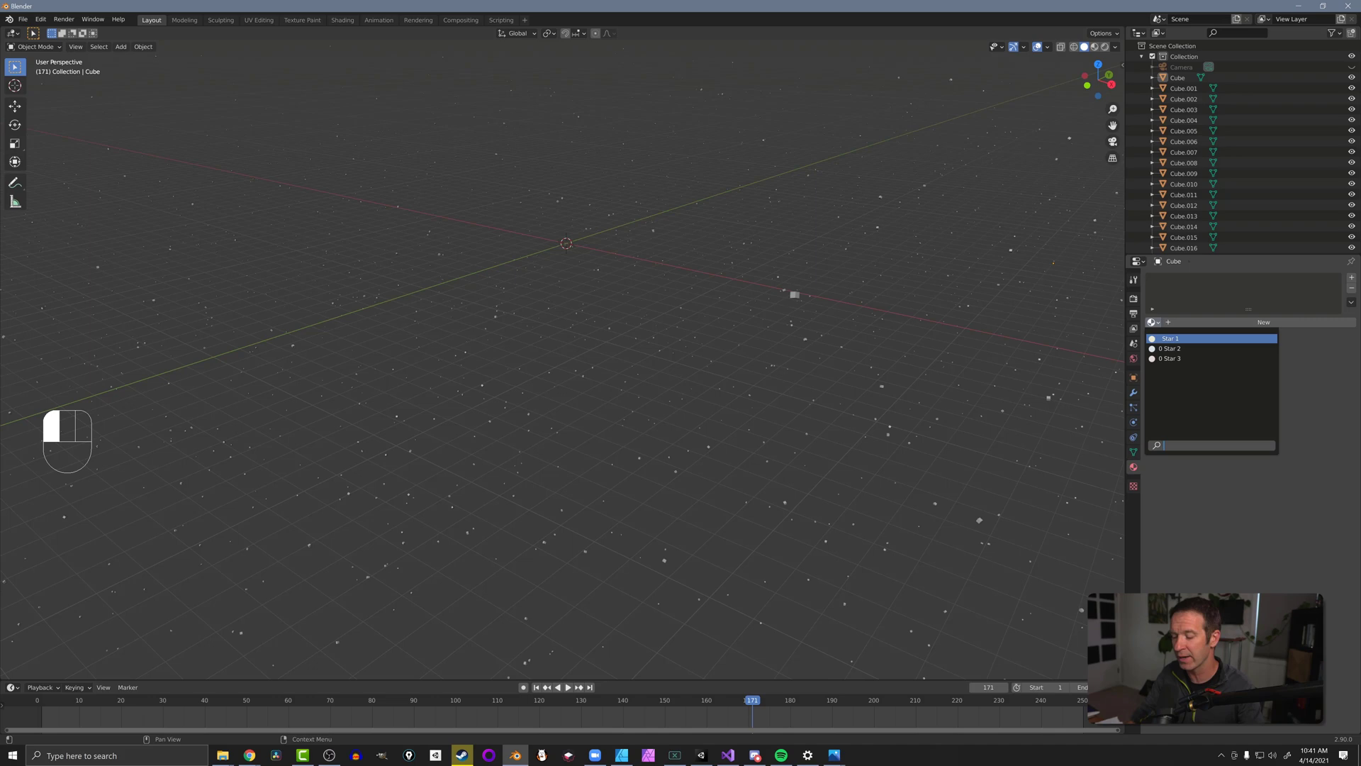
key("F12")
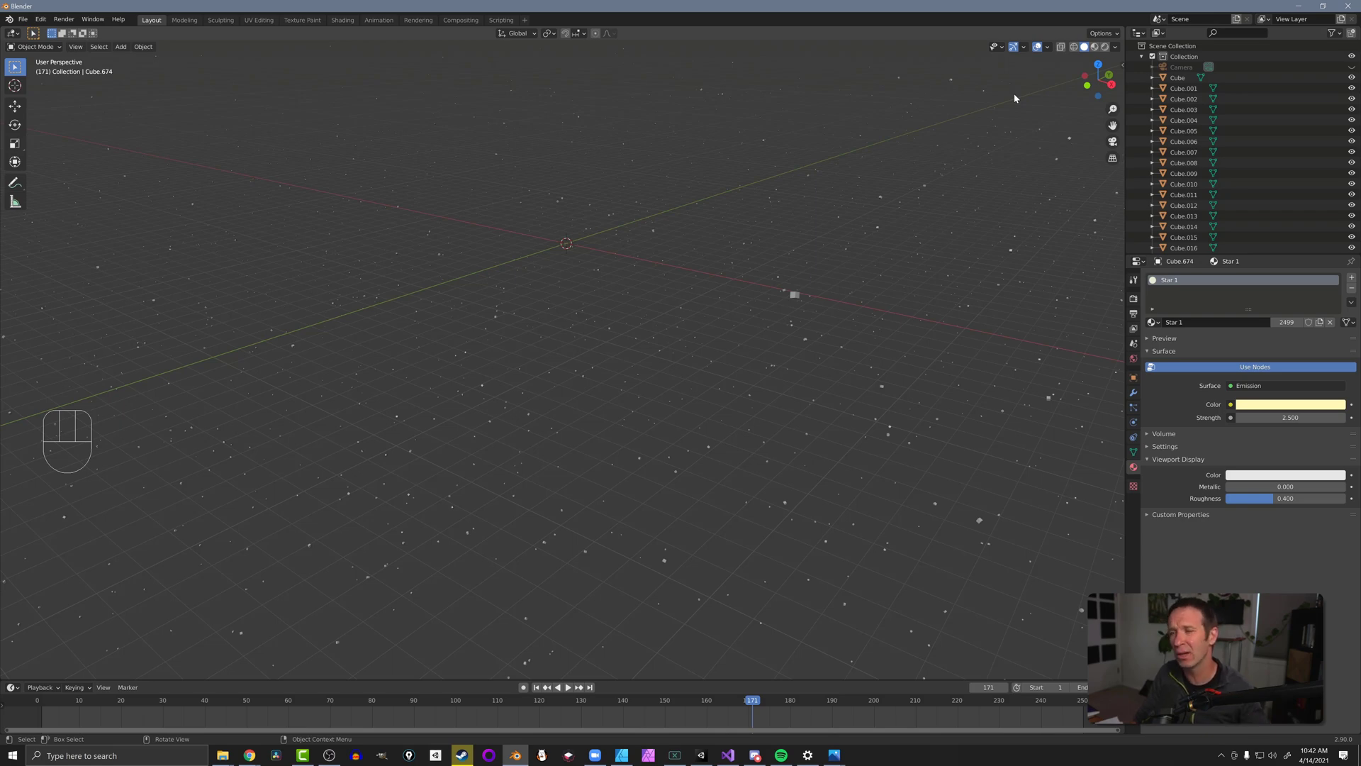
mouse_move(808, 234)
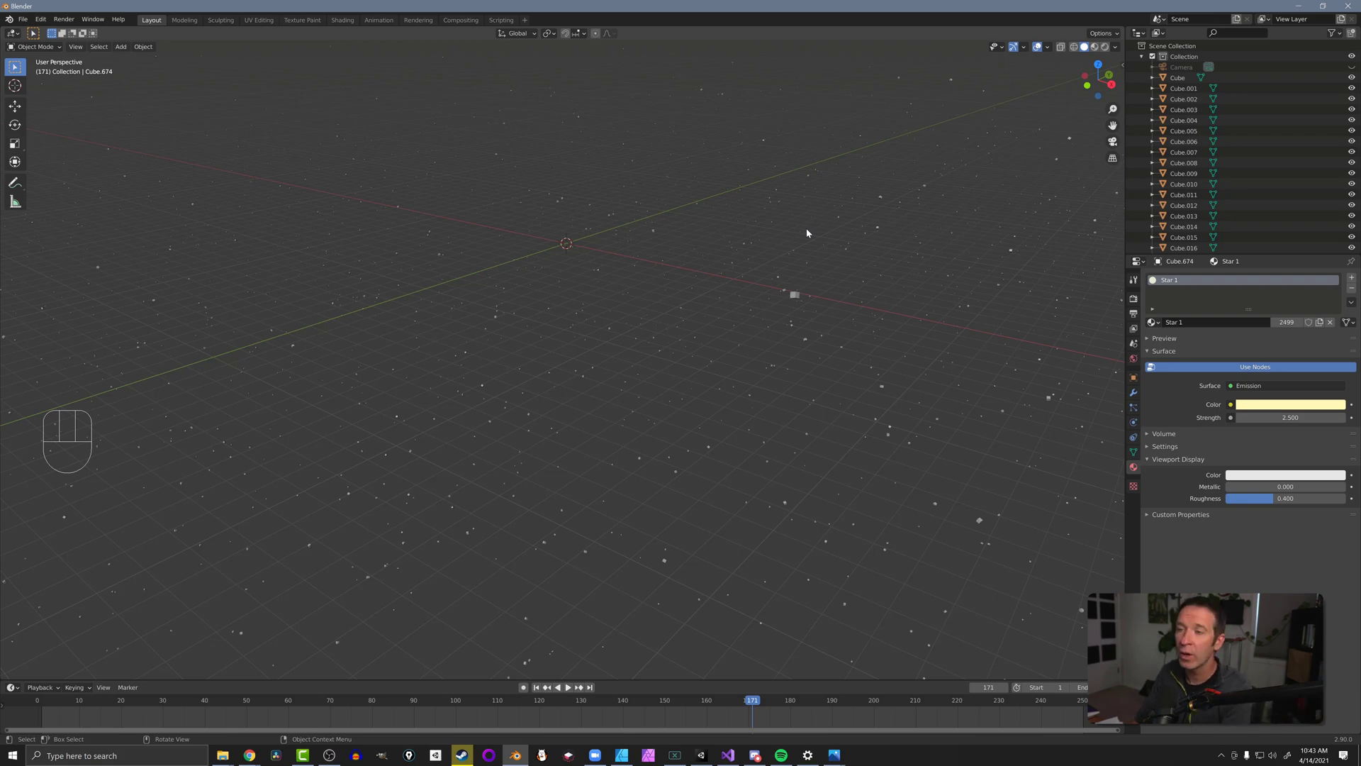
- Use Select Random with Percent adjusted to about 29% of the star cubes
key("space")
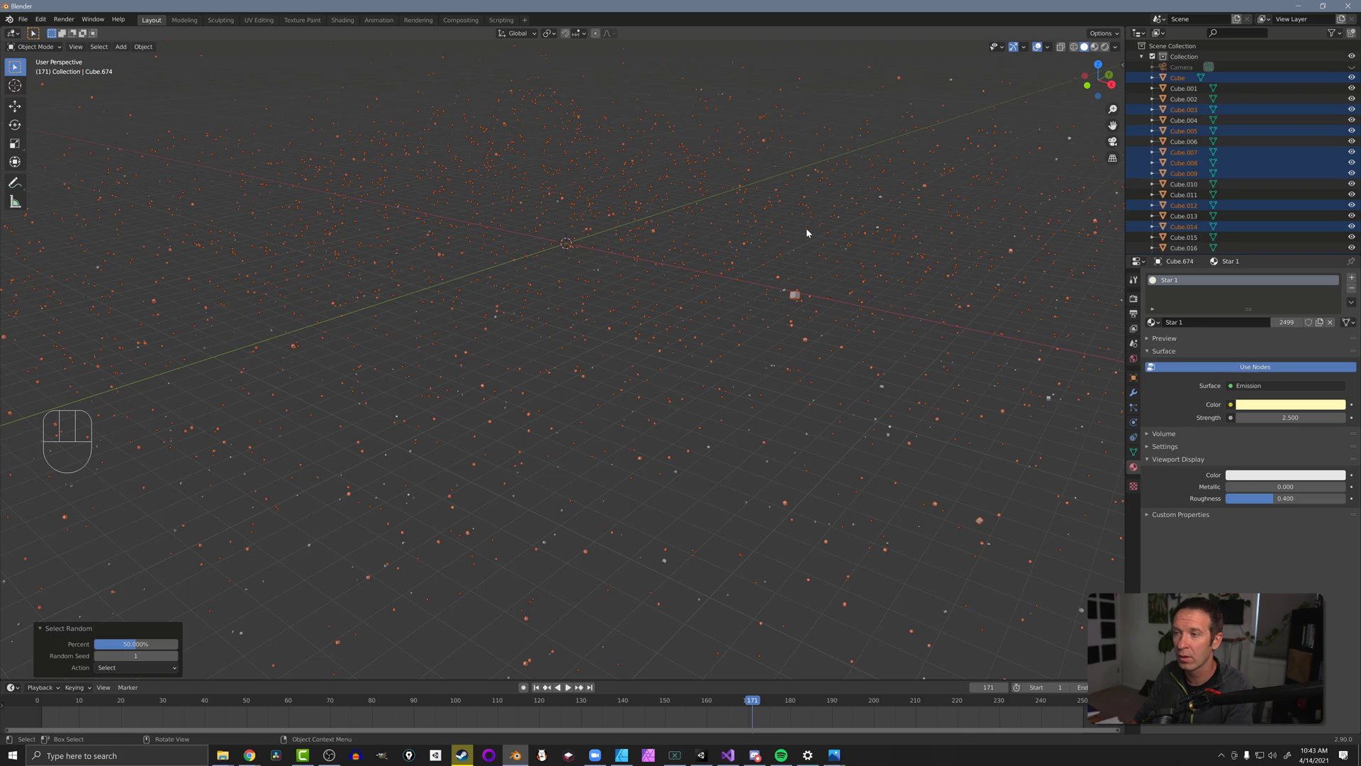
mouse_move(158, 646)
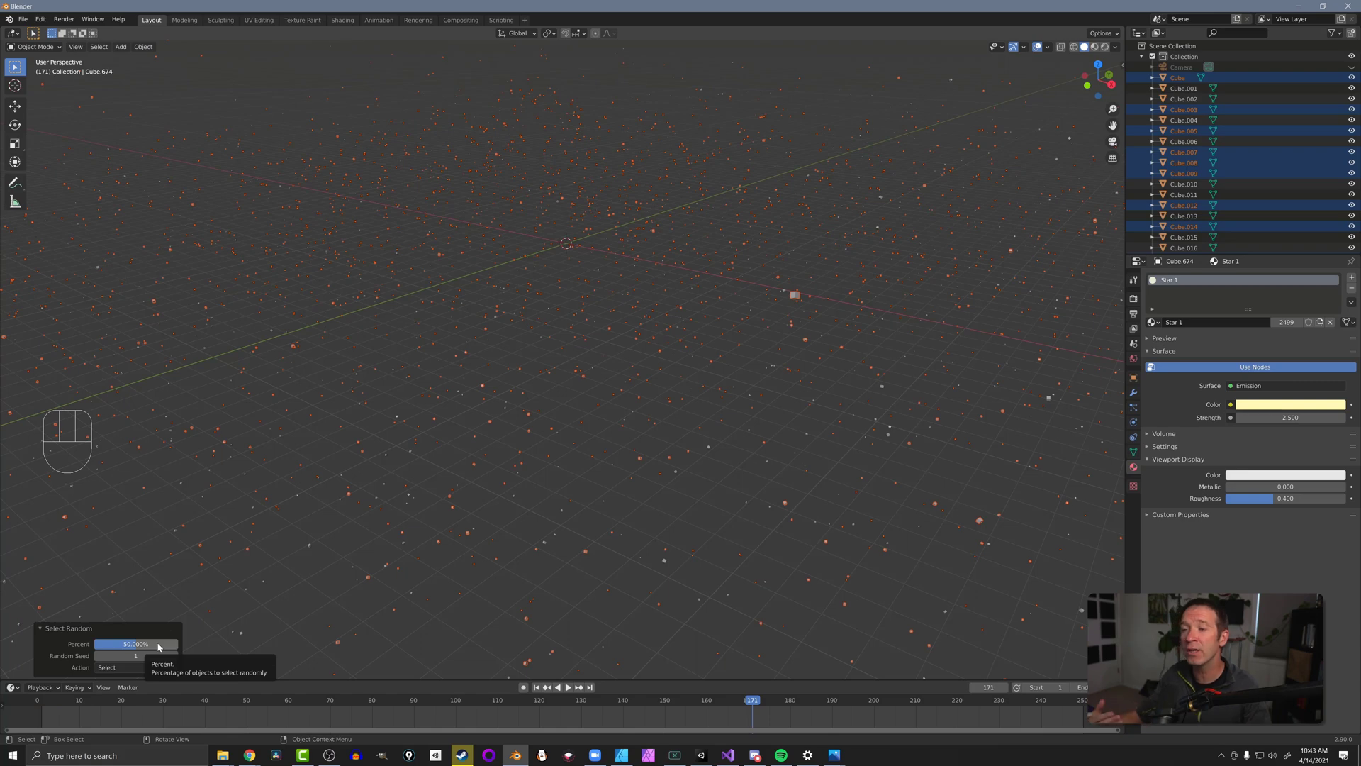
mouse_move(151, 644)
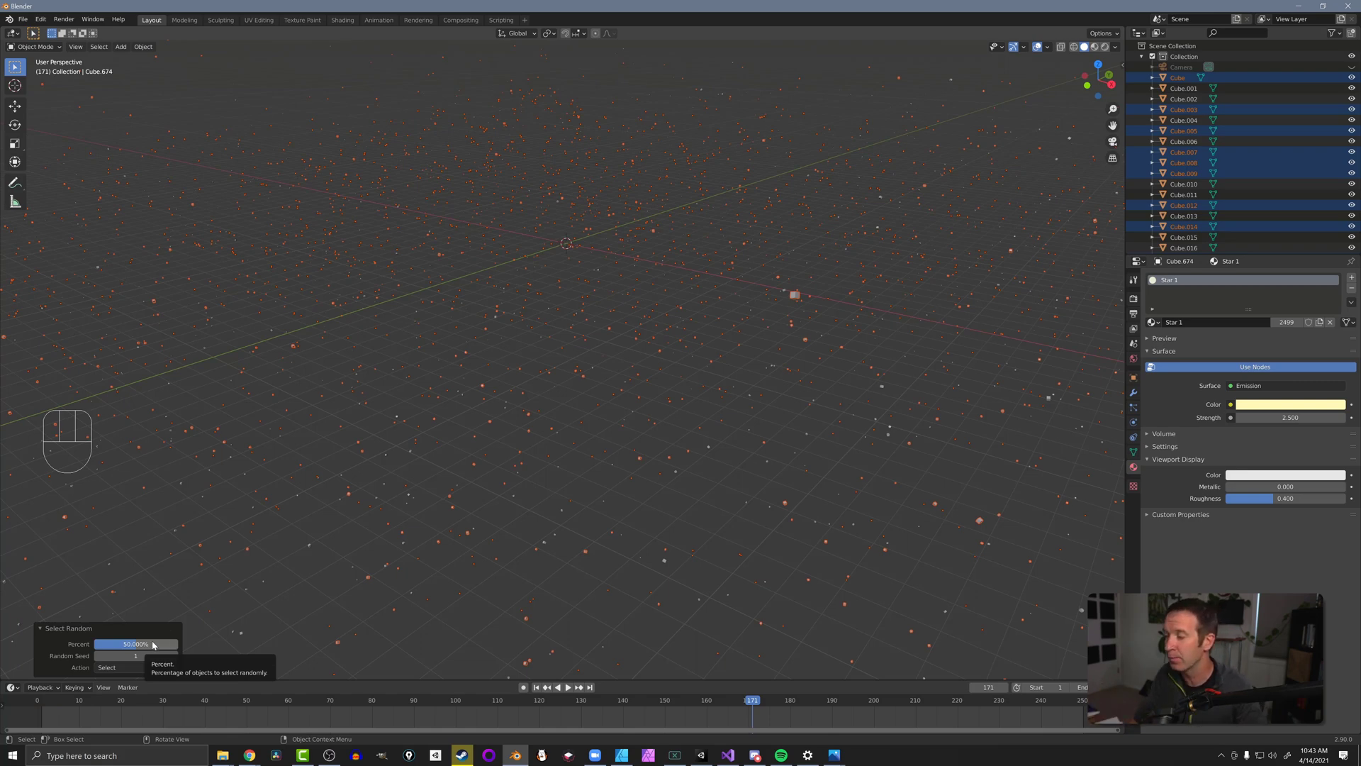
left_click_drag(152, 643, 104, 643)
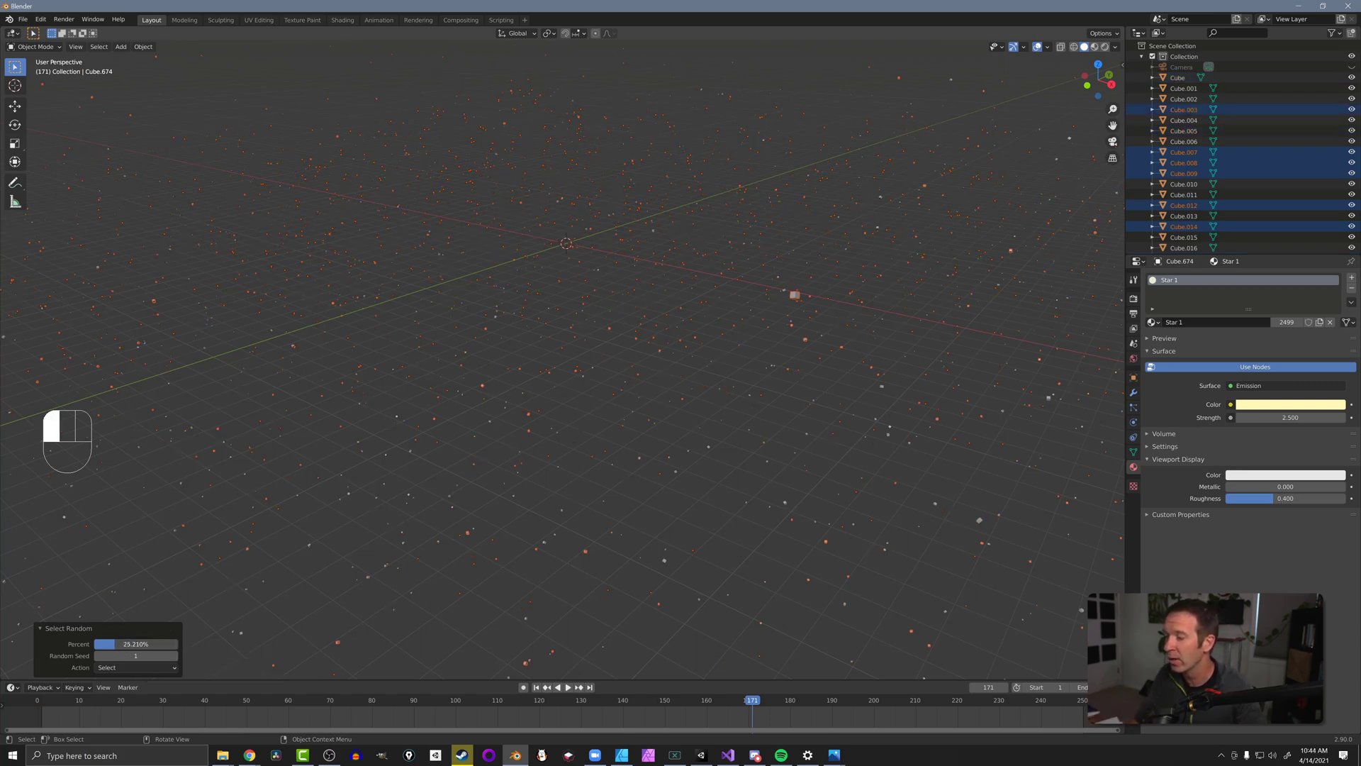
left_click_drag(102, 643, 117, 643)
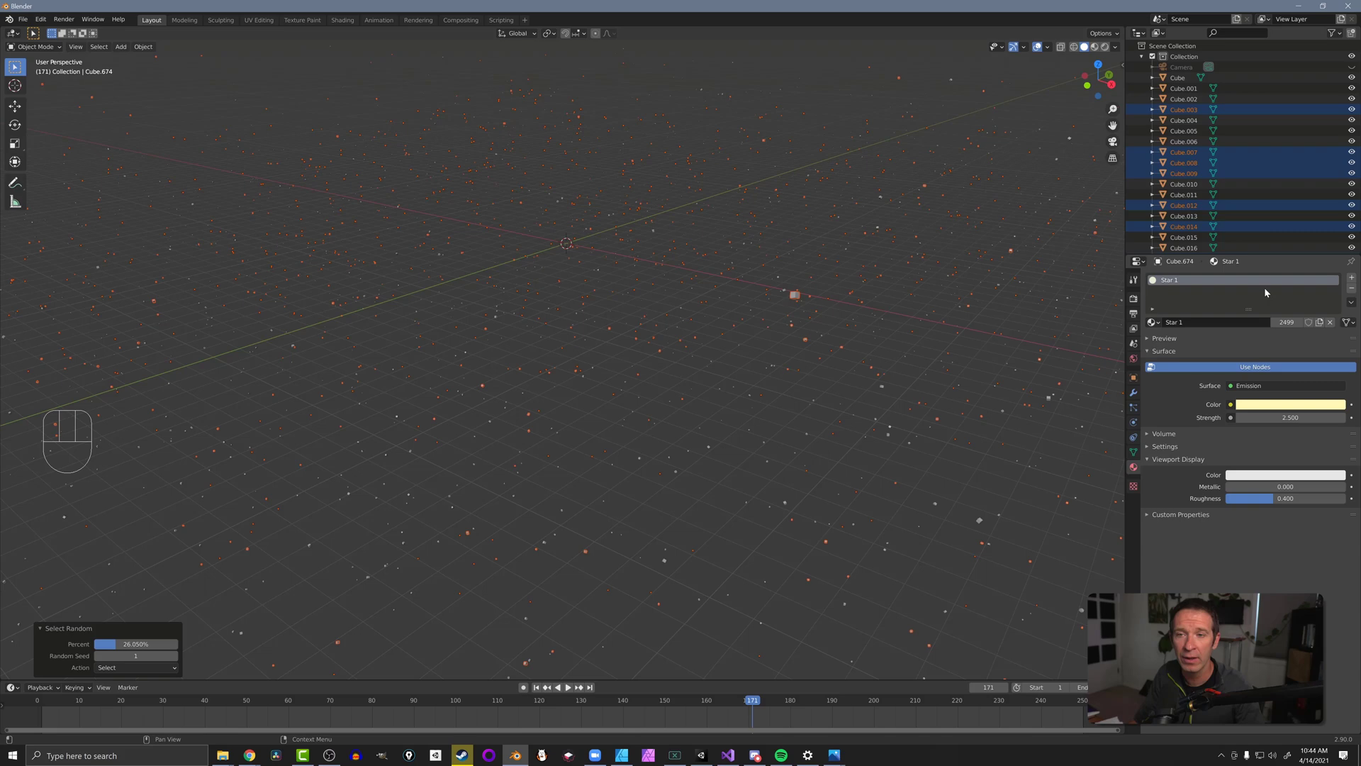
- Choose the bluish-white Star 2 material and copy it to all selected cubes
left_click(1352, 287)
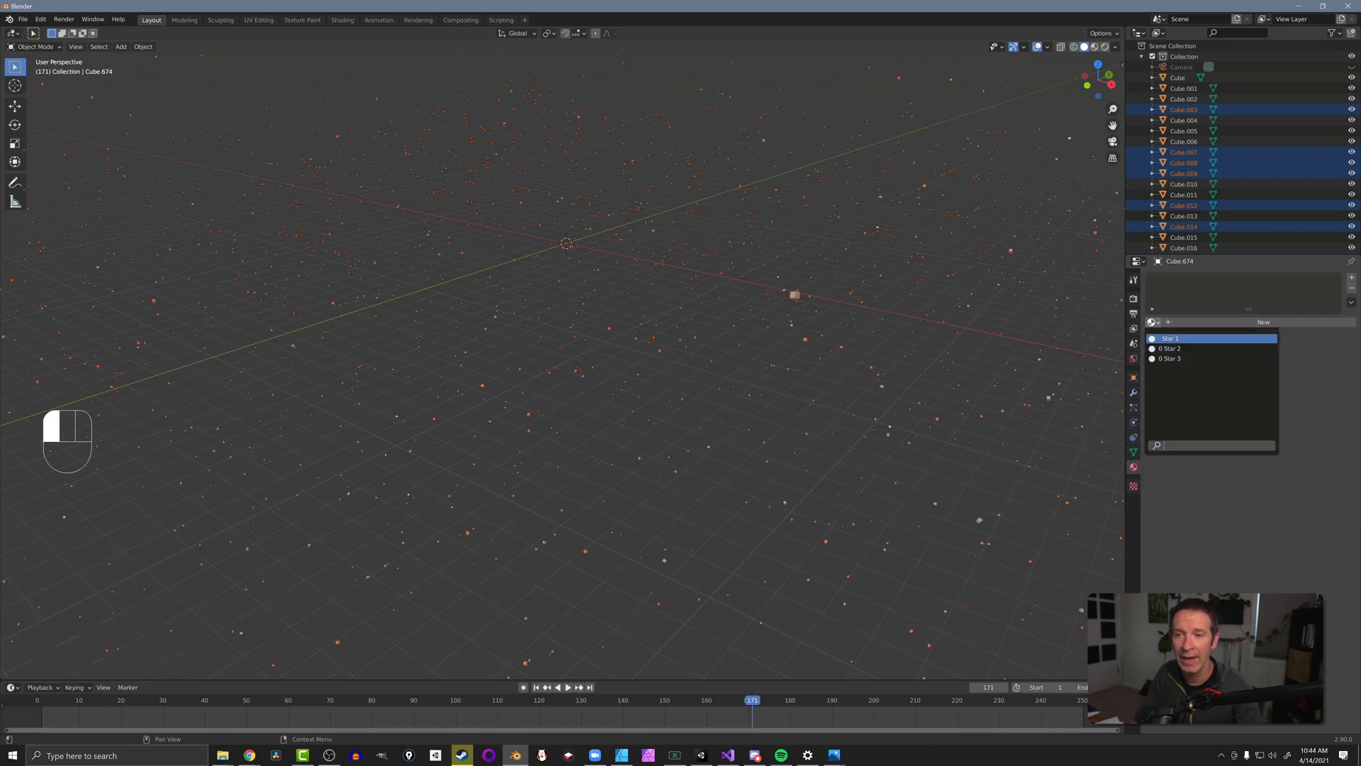
left_click(1171, 348)
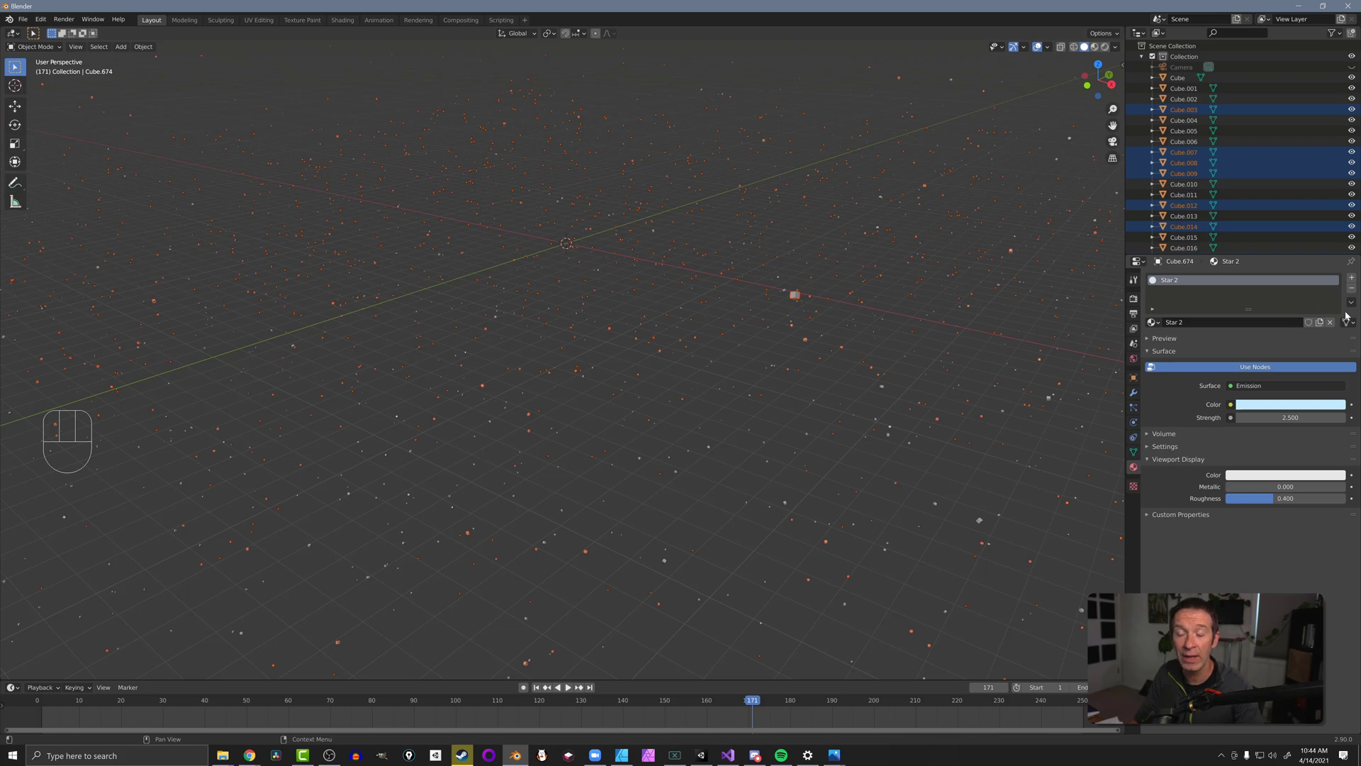
left_click(1351, 302)
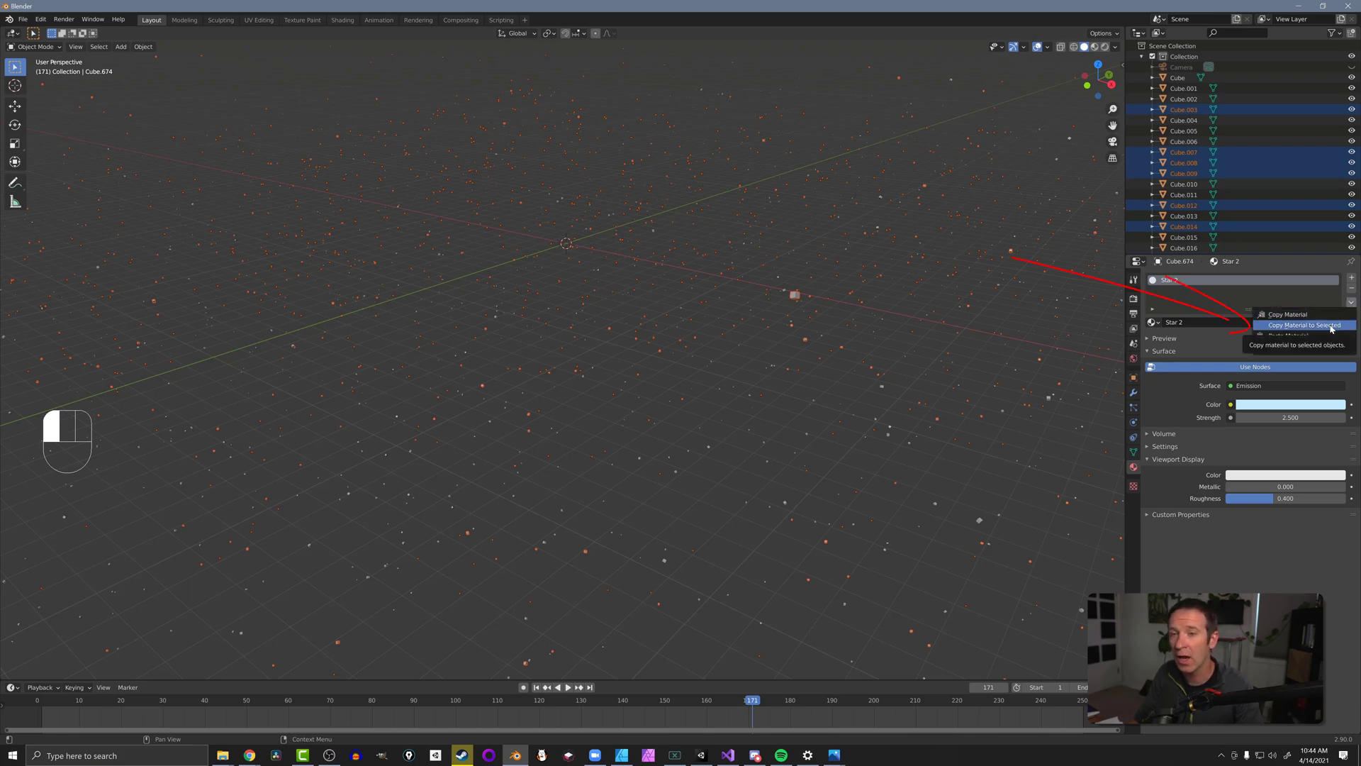
left_click(1305, 325)
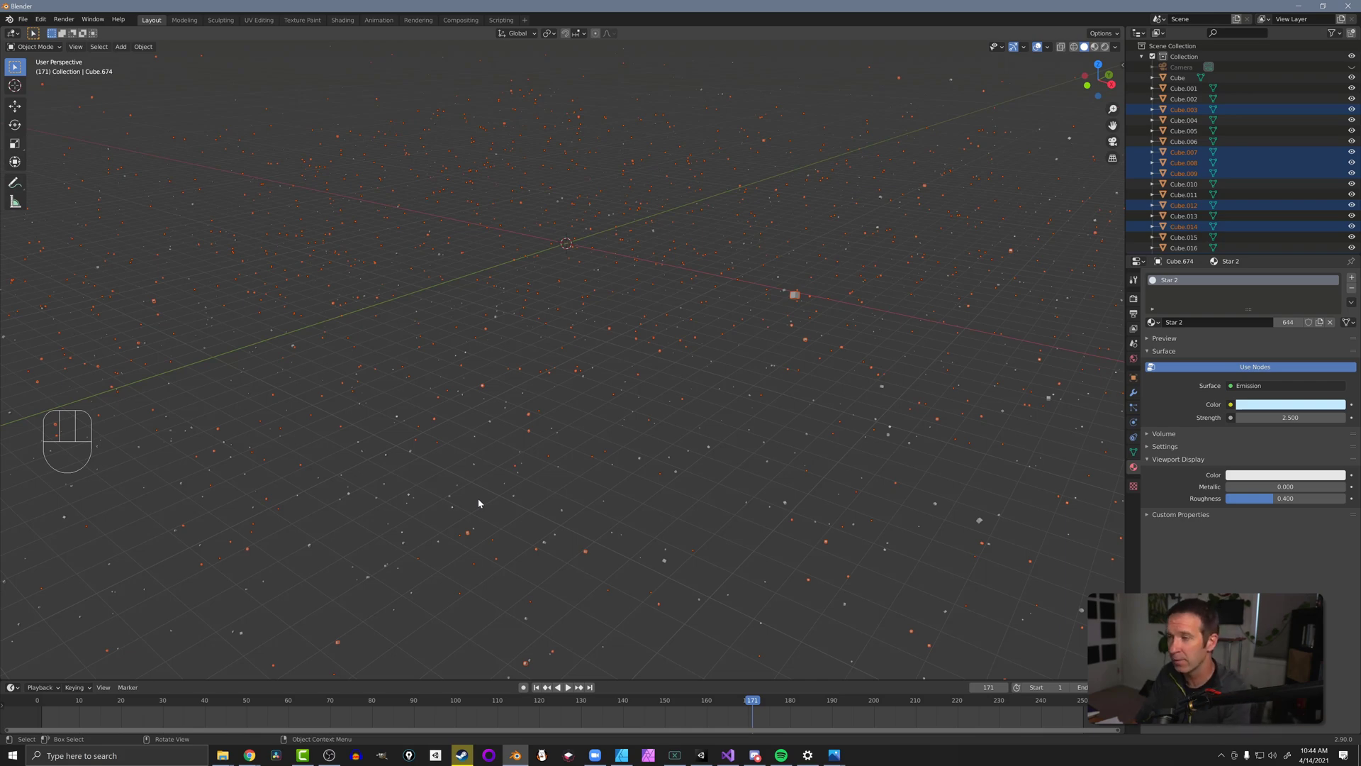
- Select a new random batch of cubes for Star 3, then render with F12
key("Space")
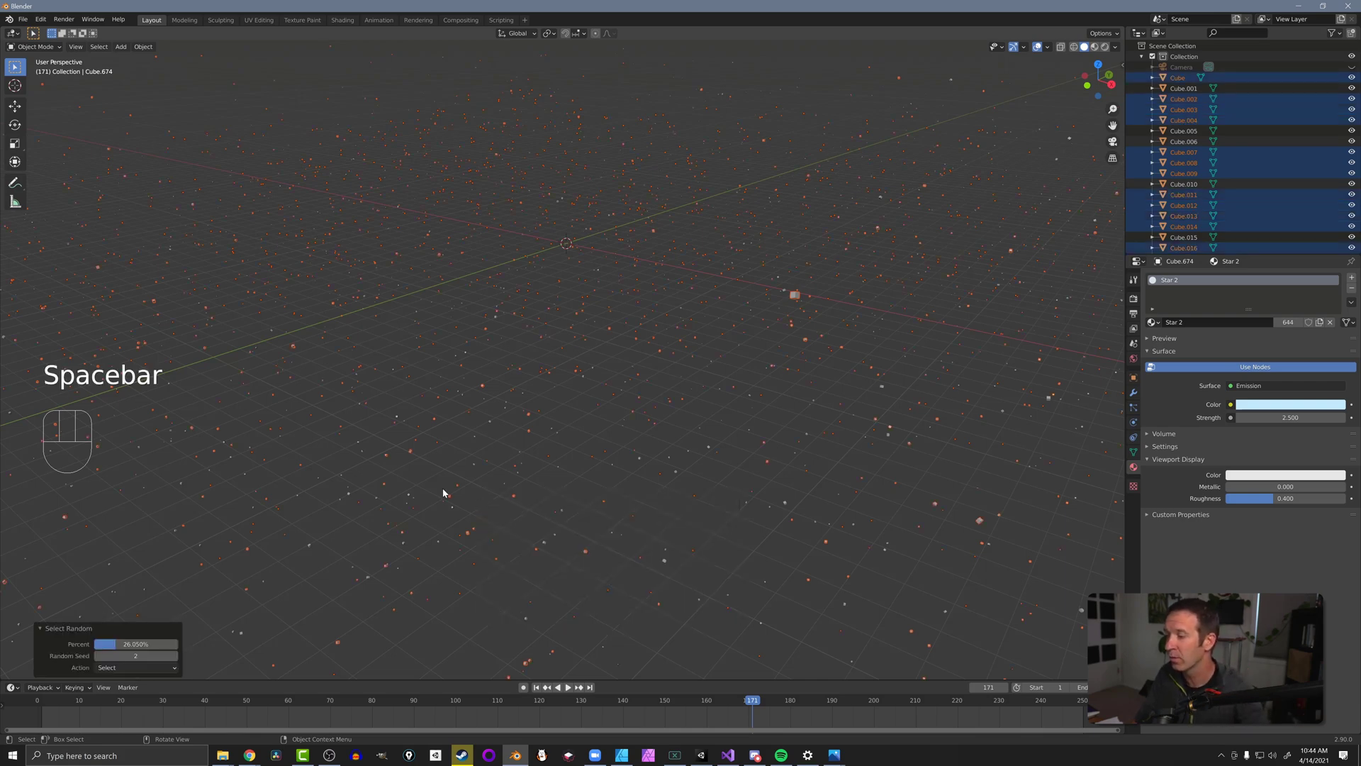
left_click(173, 656)
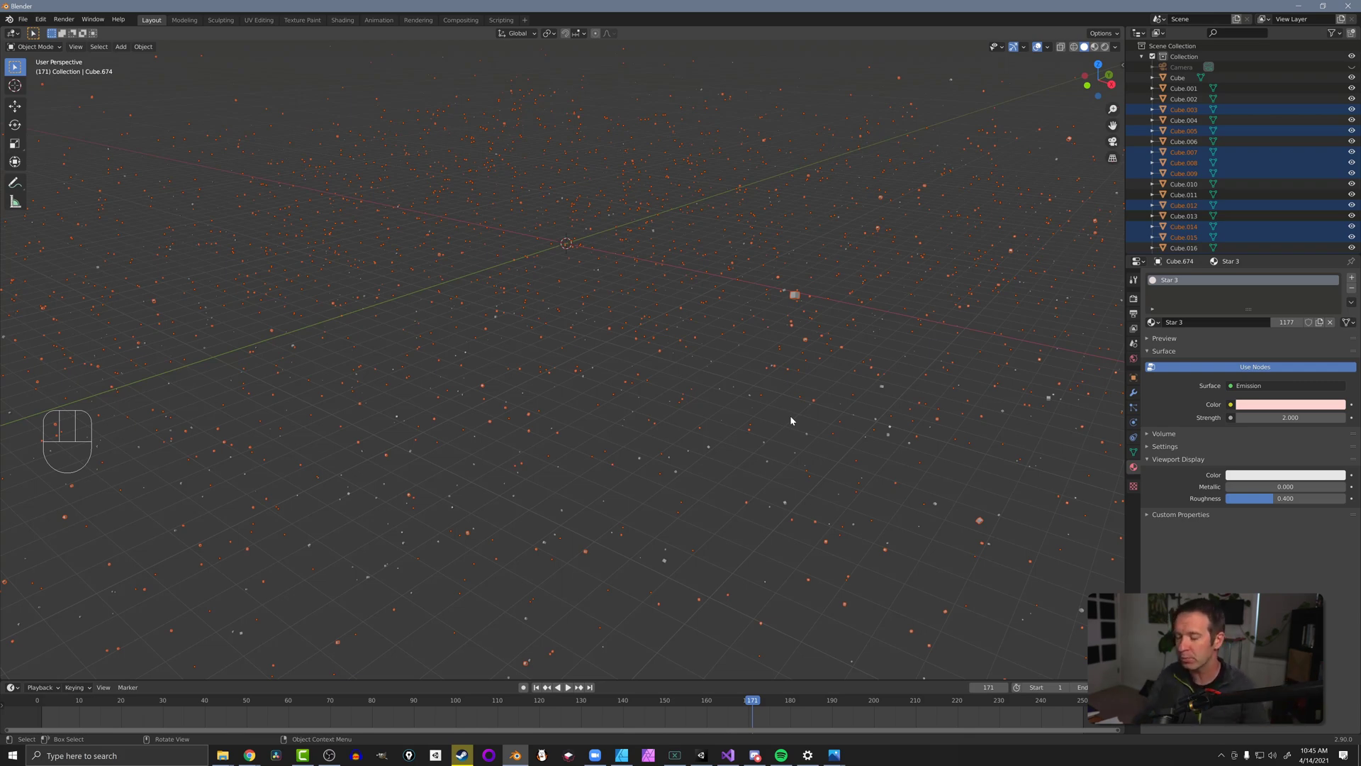
key("F12")
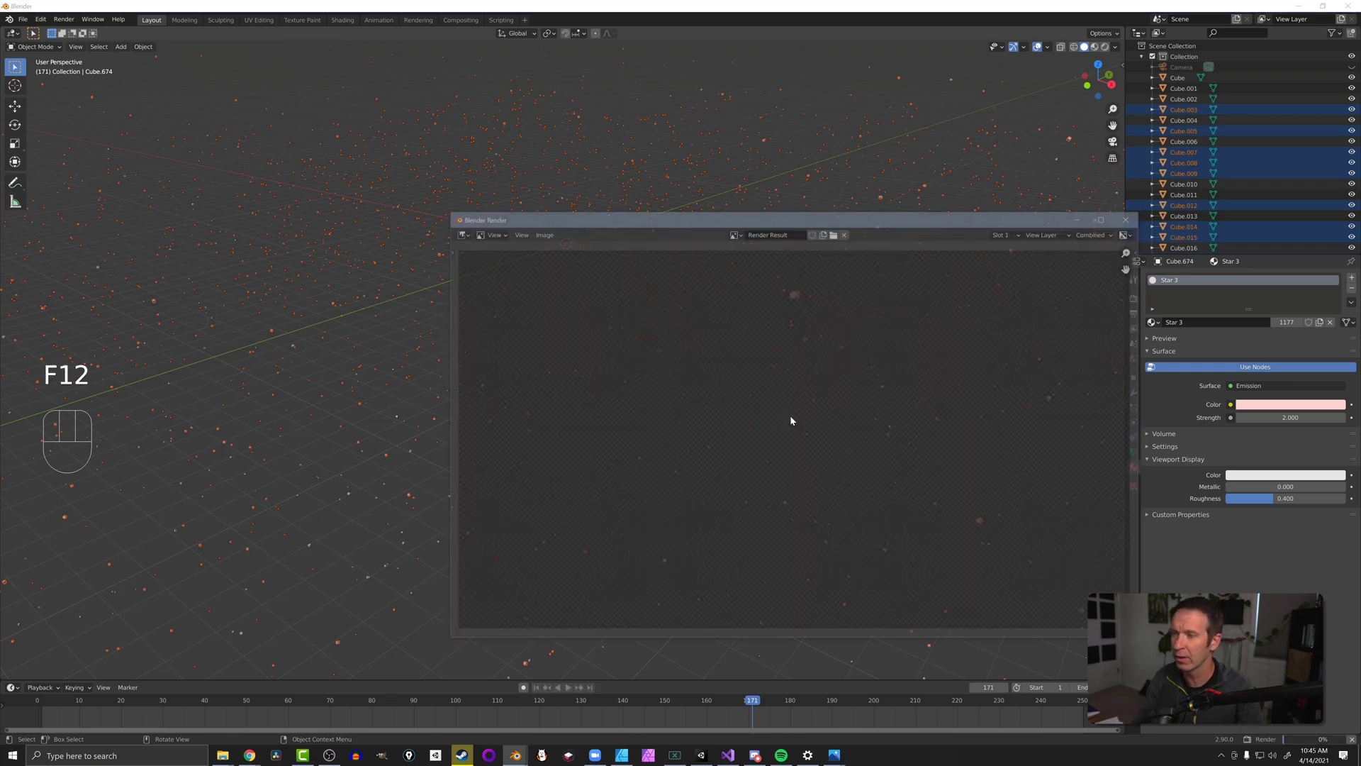